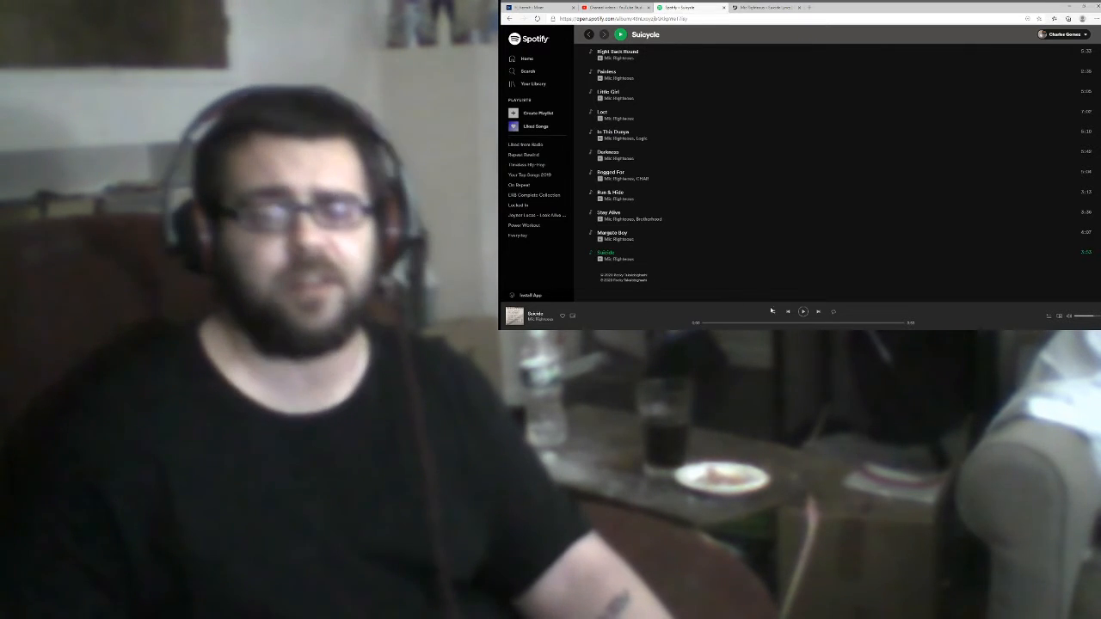
Step: Start Suicide playing from the Suicycle album in Spotify and switch to its Genius lyrics tab
left_click(802, 311)
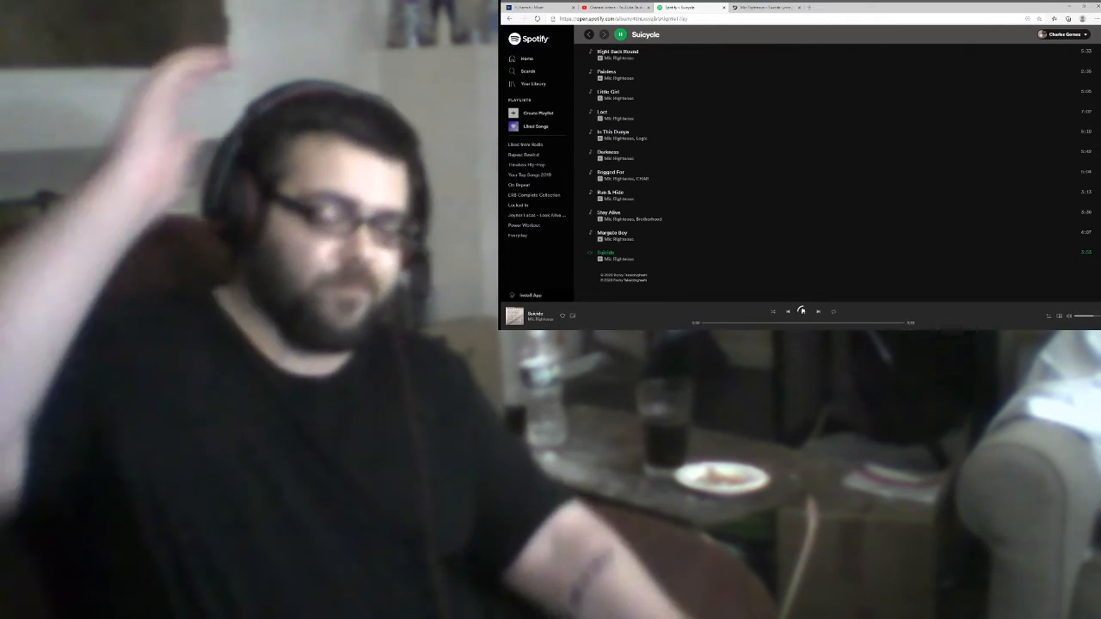
left_click(802, 311)
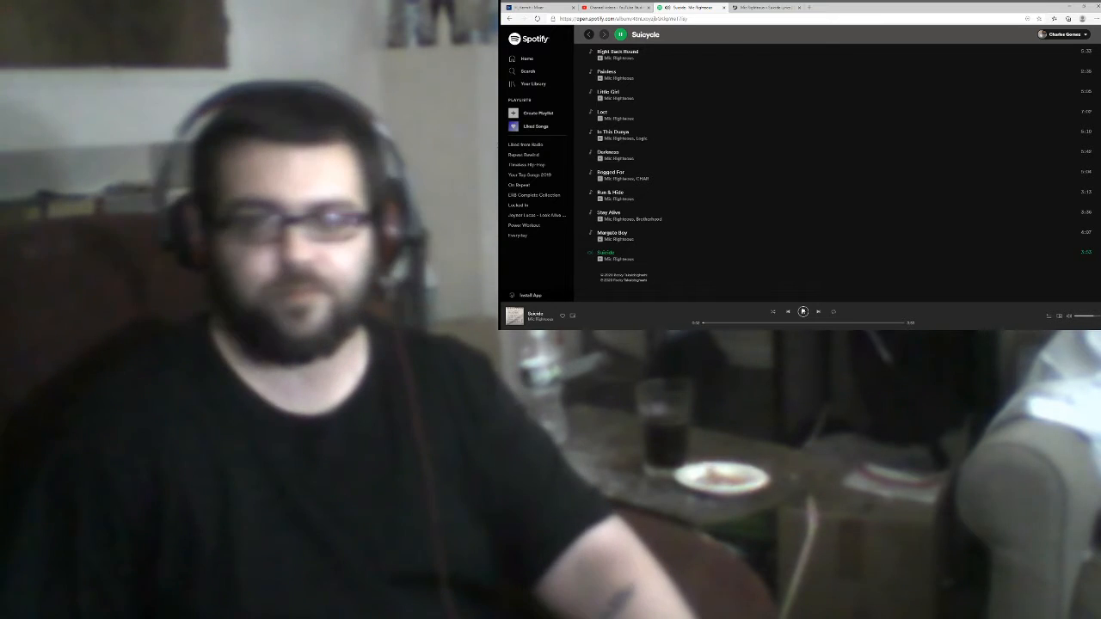
left_click(764, 7)
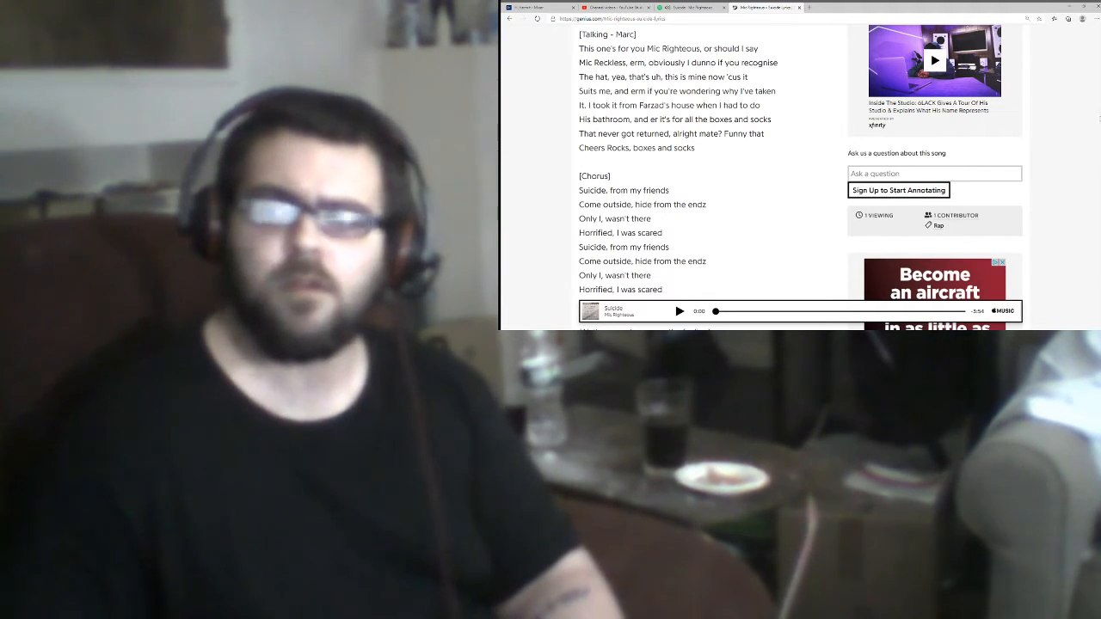
Step: Scroll the Suicide lyrics through the first chorus until the [Verse] heading and Suicycle tracklist appear
scroll("down", 3)
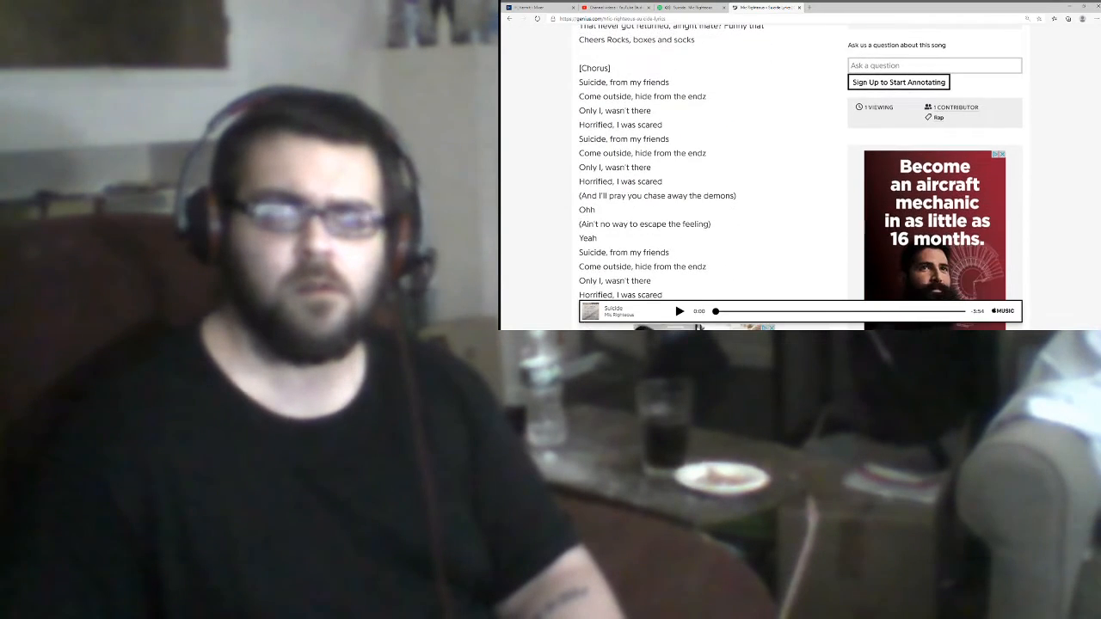
scroll("down", 3)
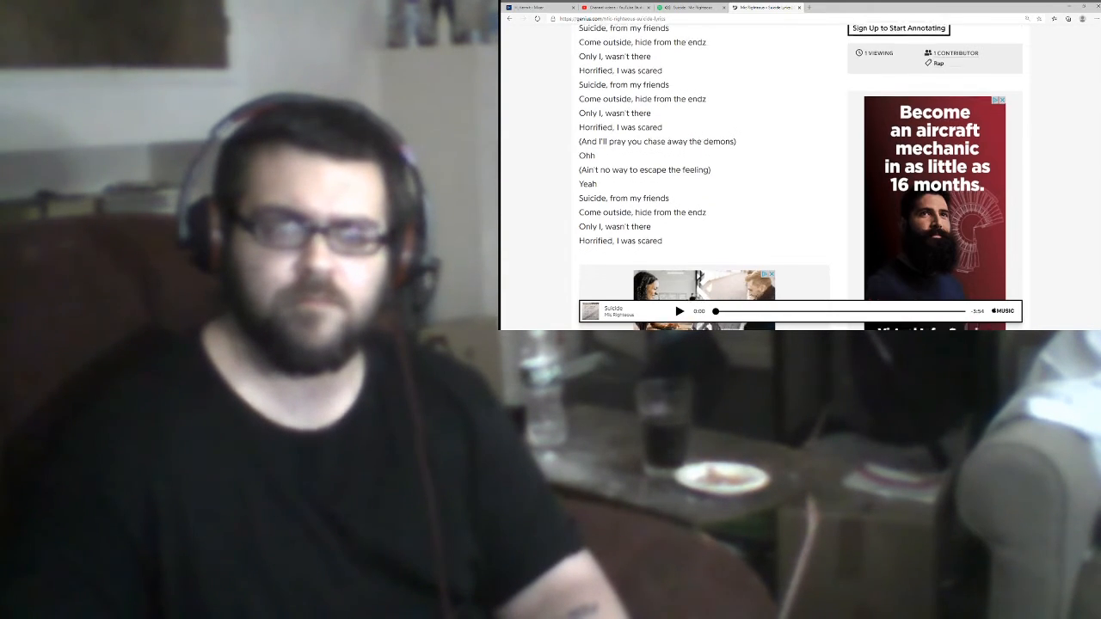
scroll("down", 3)
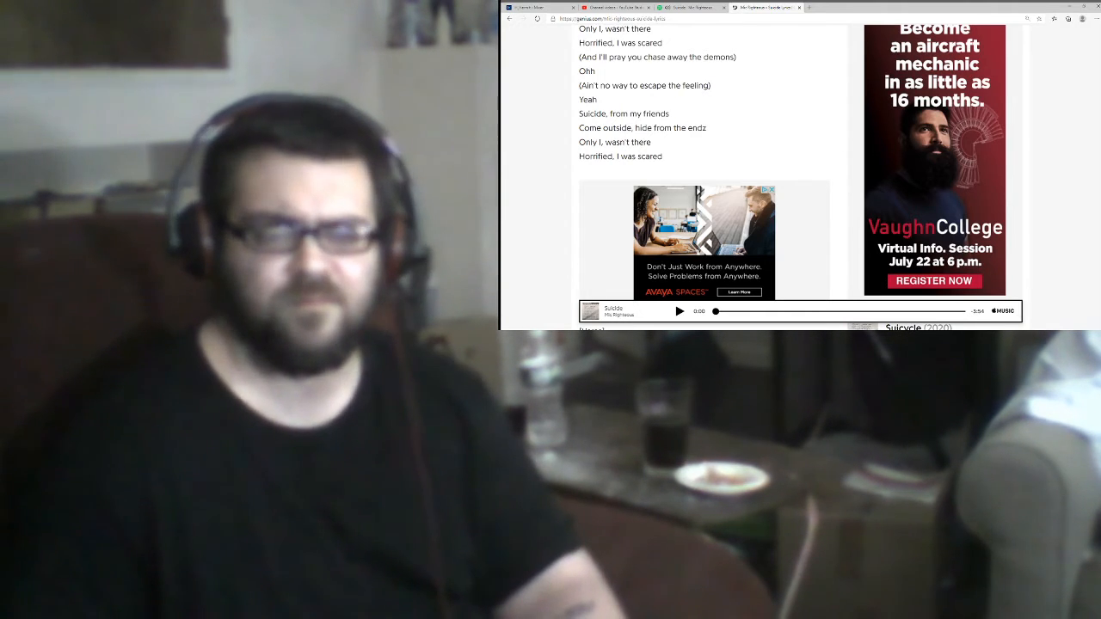
scroll("down", 3)
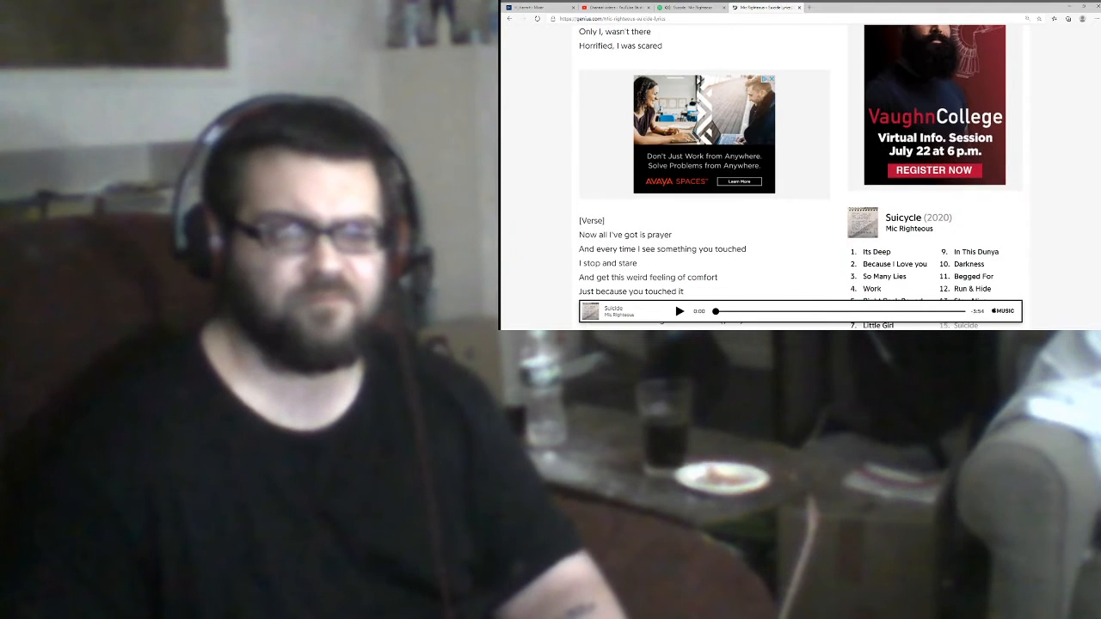
Step: Scroll down through the second verse of the Suicide lyrics as the song plays
scroll("down", 3)
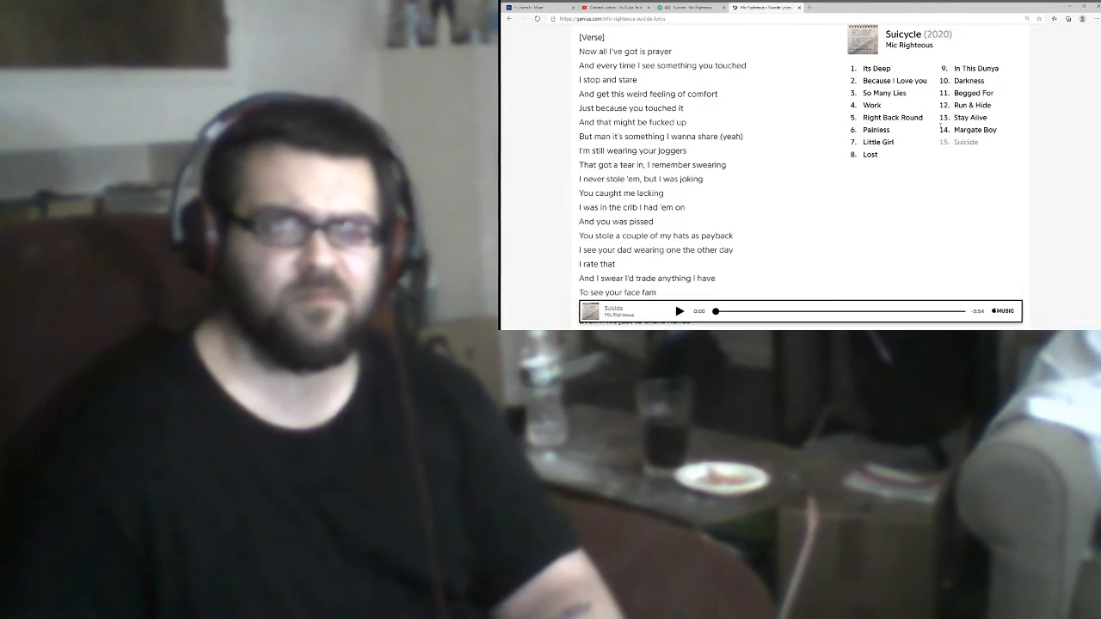
mouse_move(1098, 171)
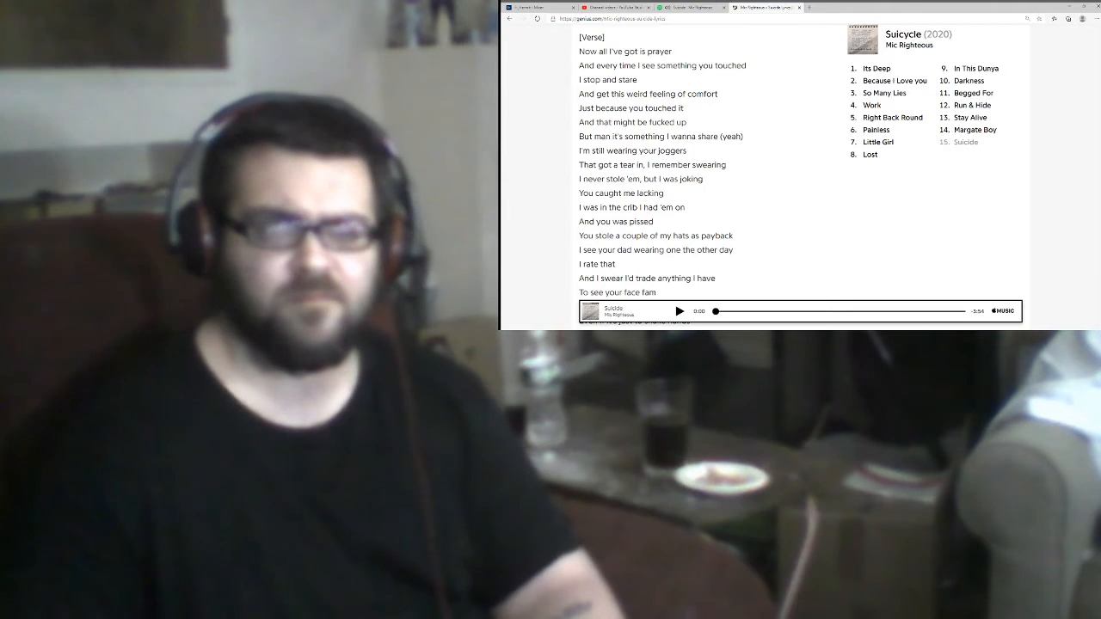
scroll("down", 3)
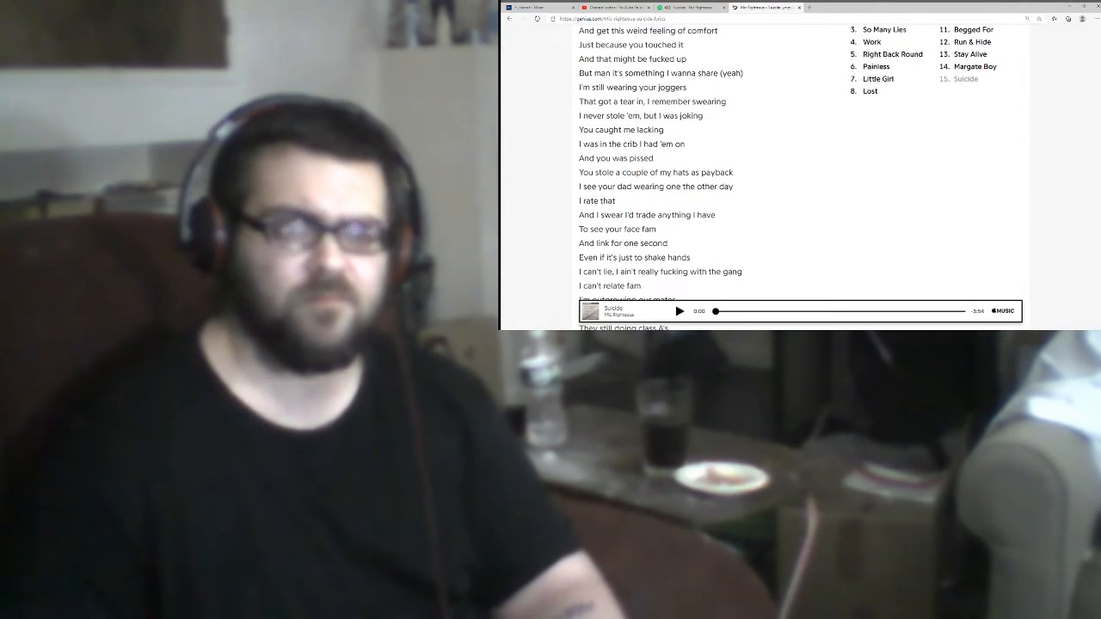
scroll("down", 3)
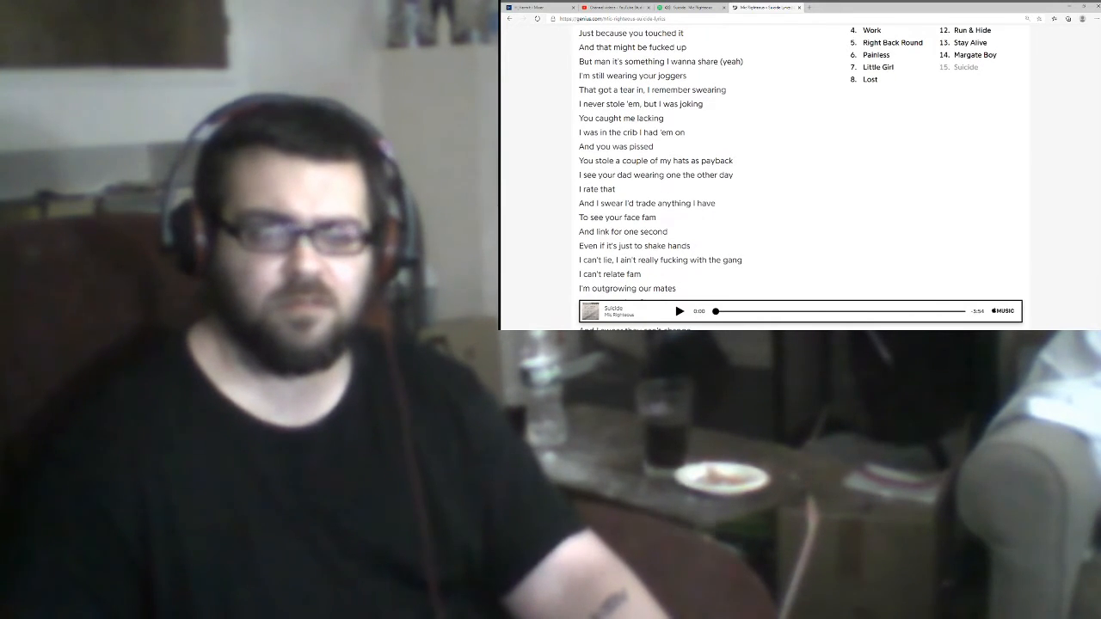
scroll("down", 3)
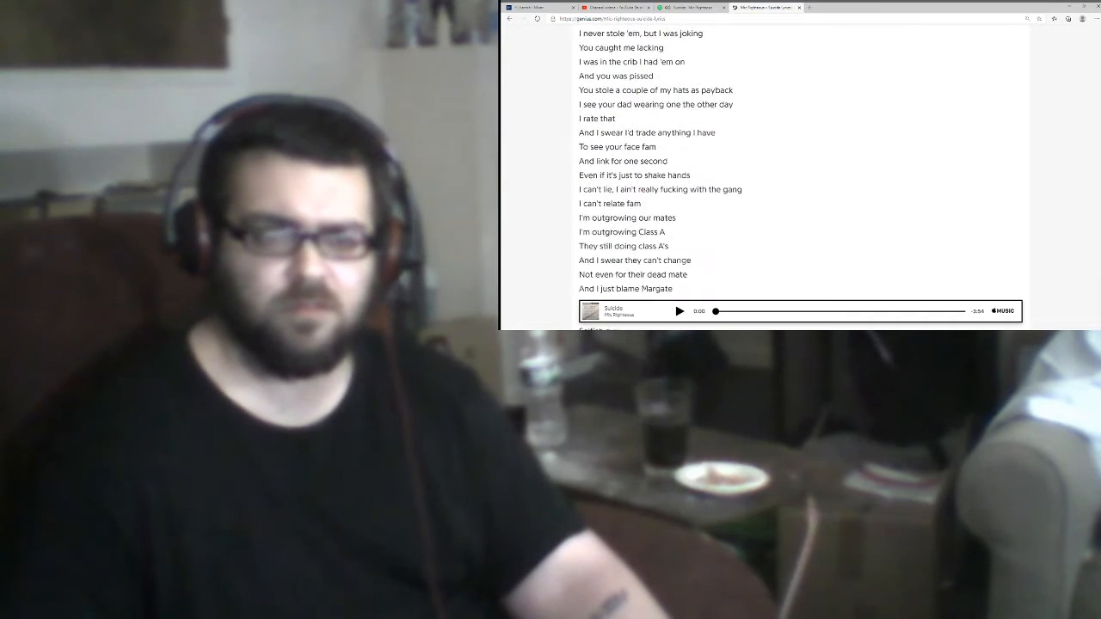
scroll("down", 3)
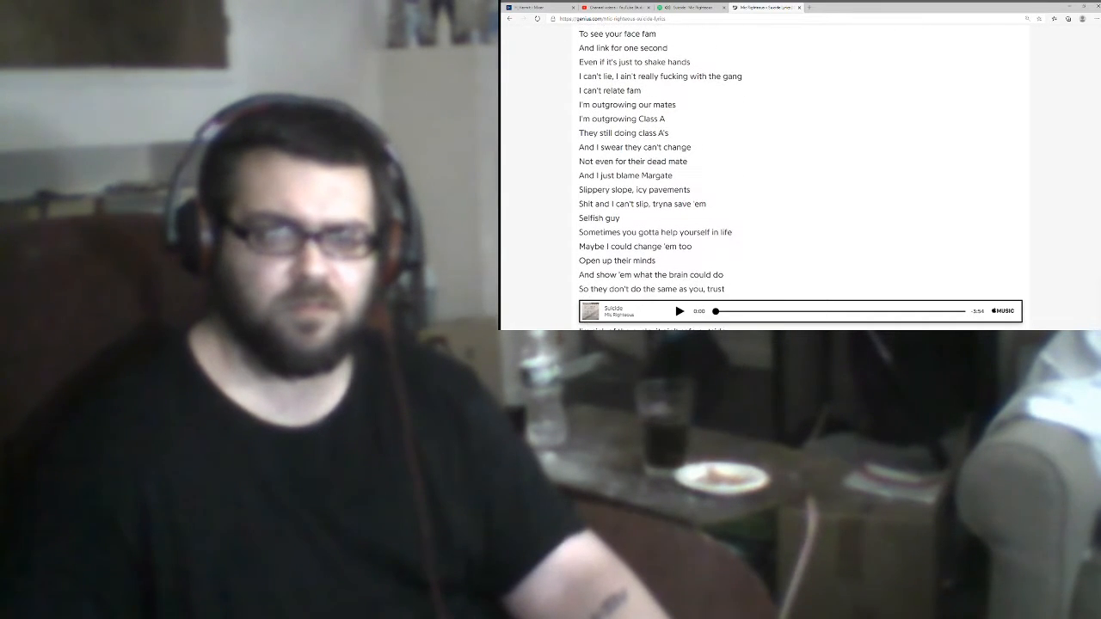
scroll("down", 3)
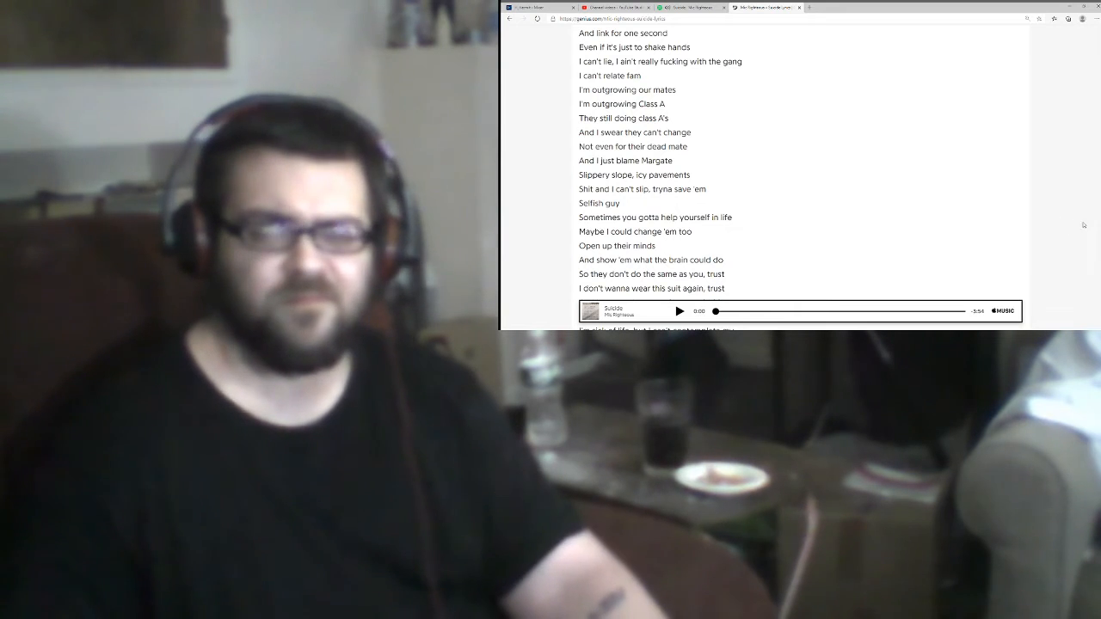
Step: Continue to the closing dedication and share buttons, then move back up to the verse's final lines
scroll("down", 3)
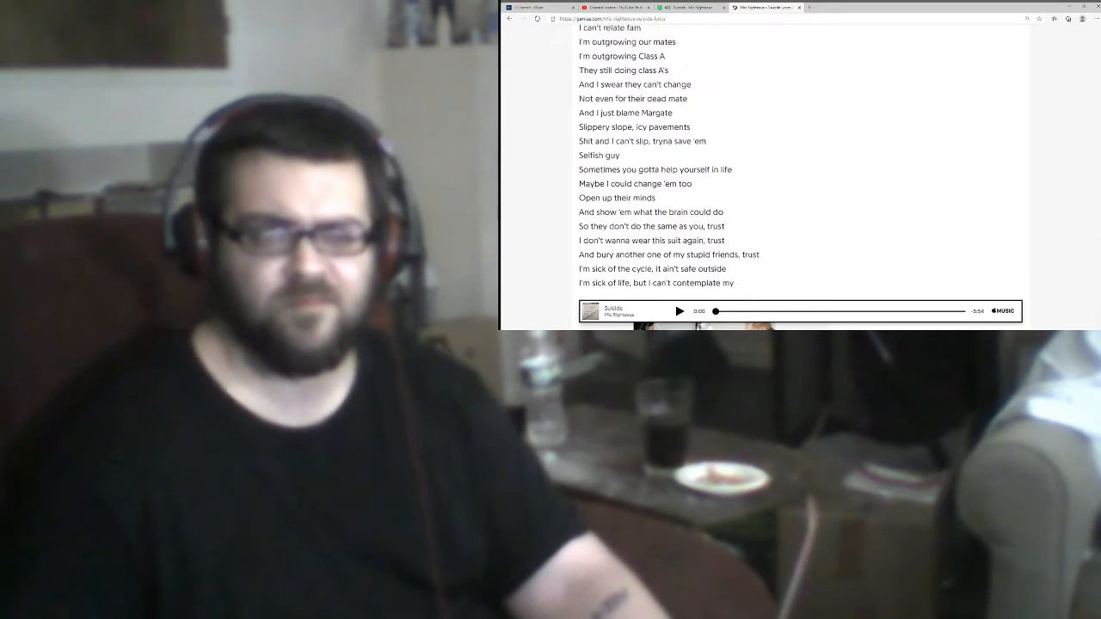
scroll("down", 3)
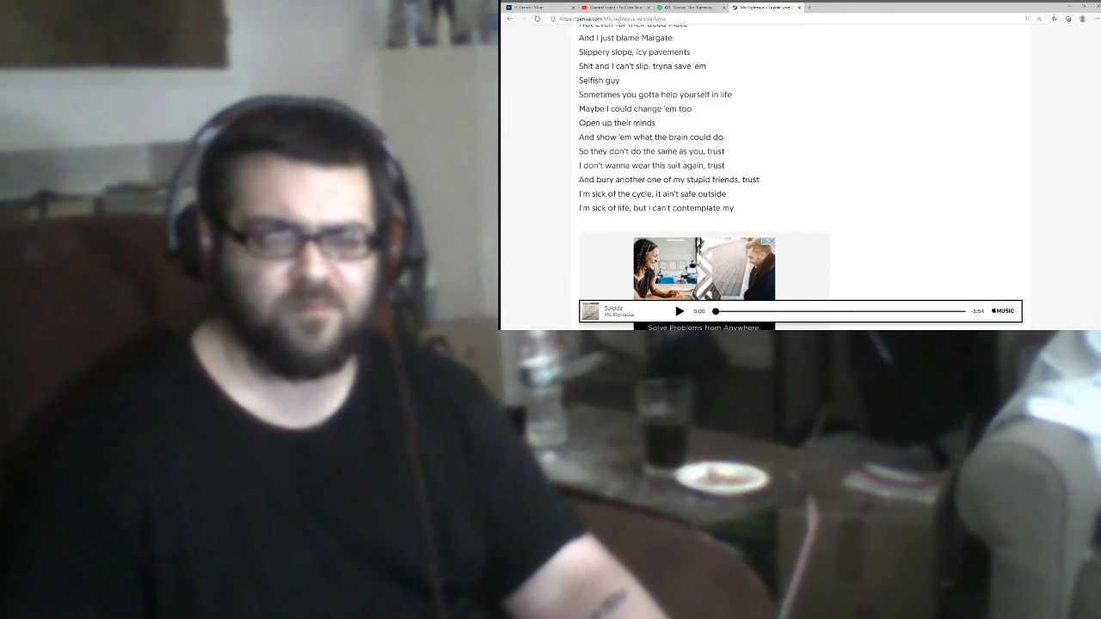
scroll("down", 3)
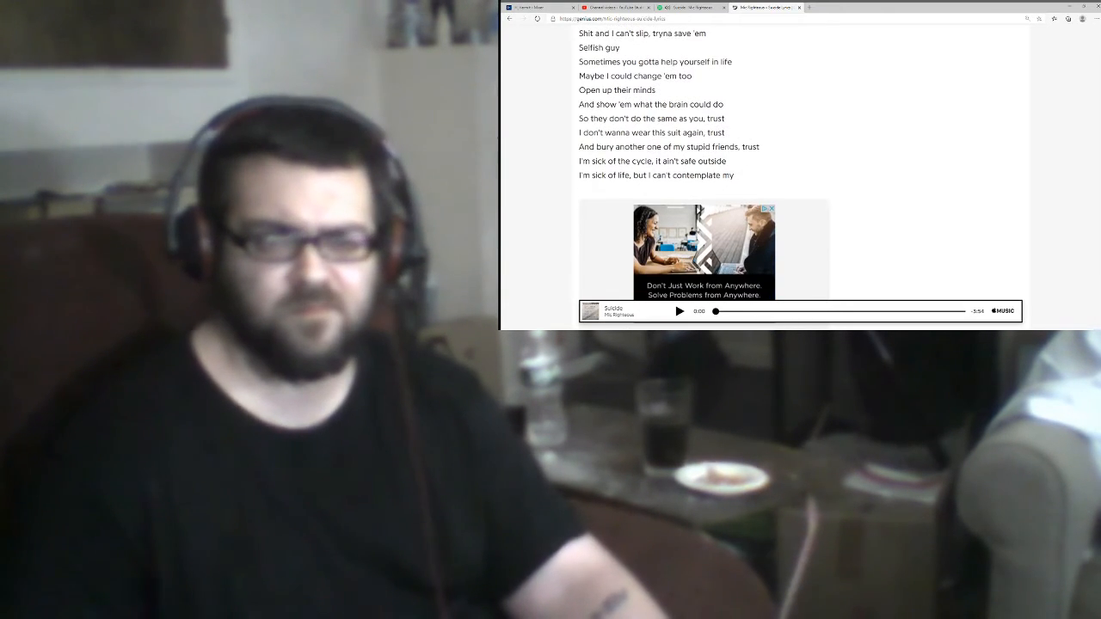
scroll("down", 3)
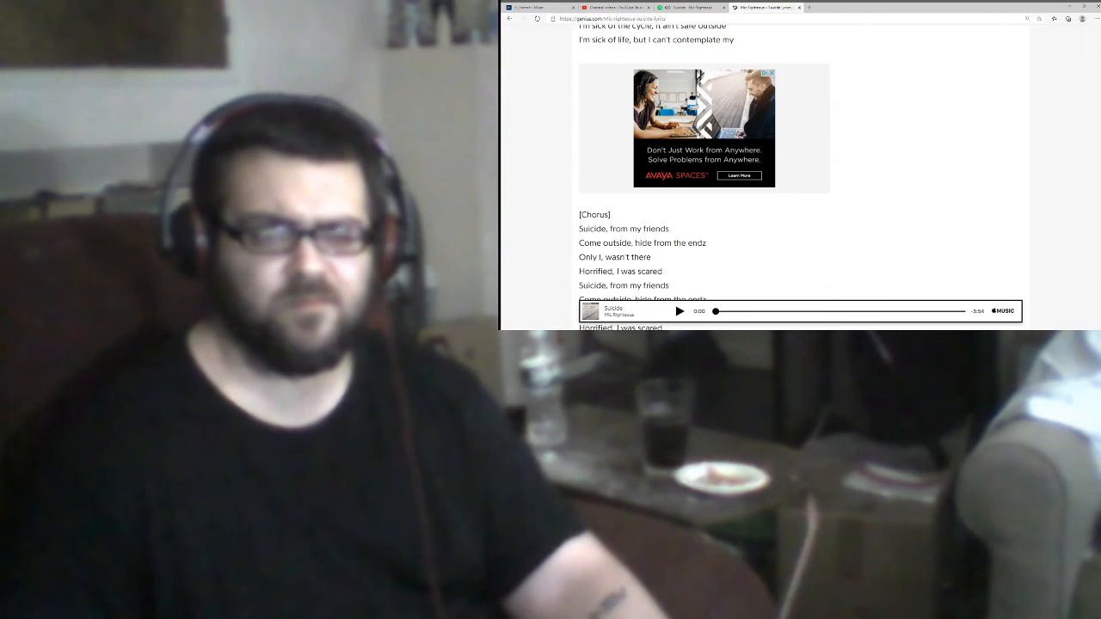
scroll("down", 3)
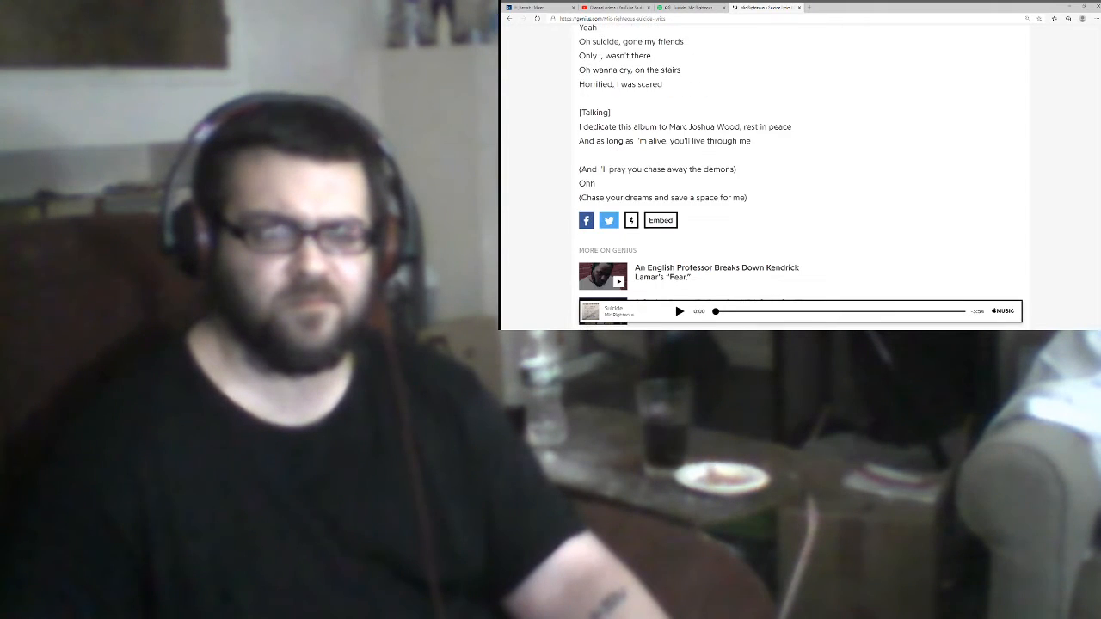
scroll("up", 3)
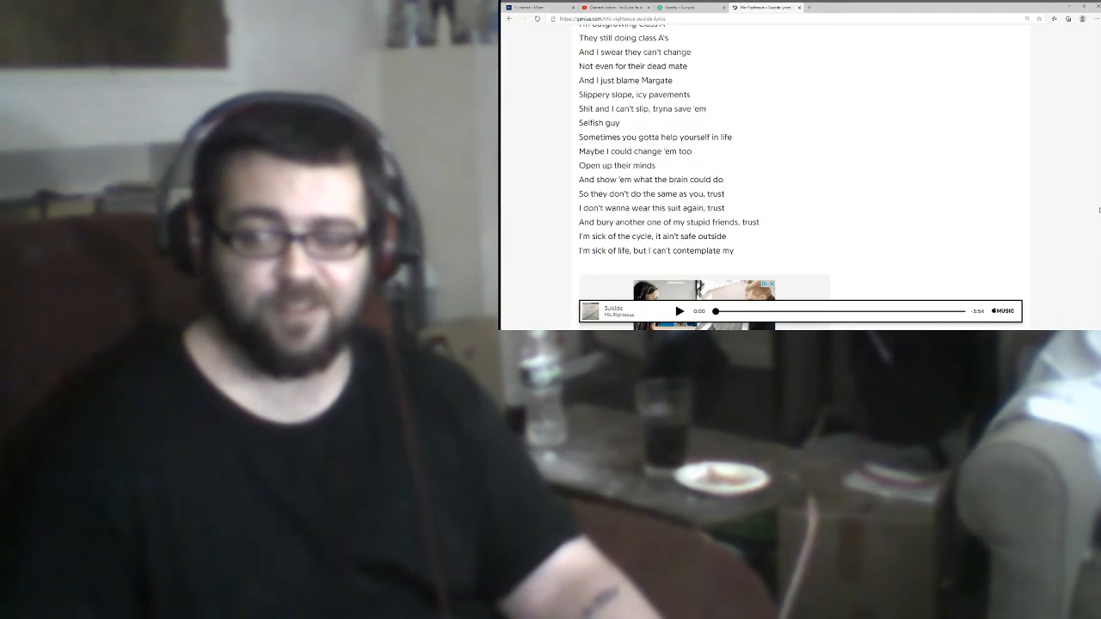
Step: Scroll back up to the start of the second verse, "Now all I've got is a prayer"
scroll("up", 3)
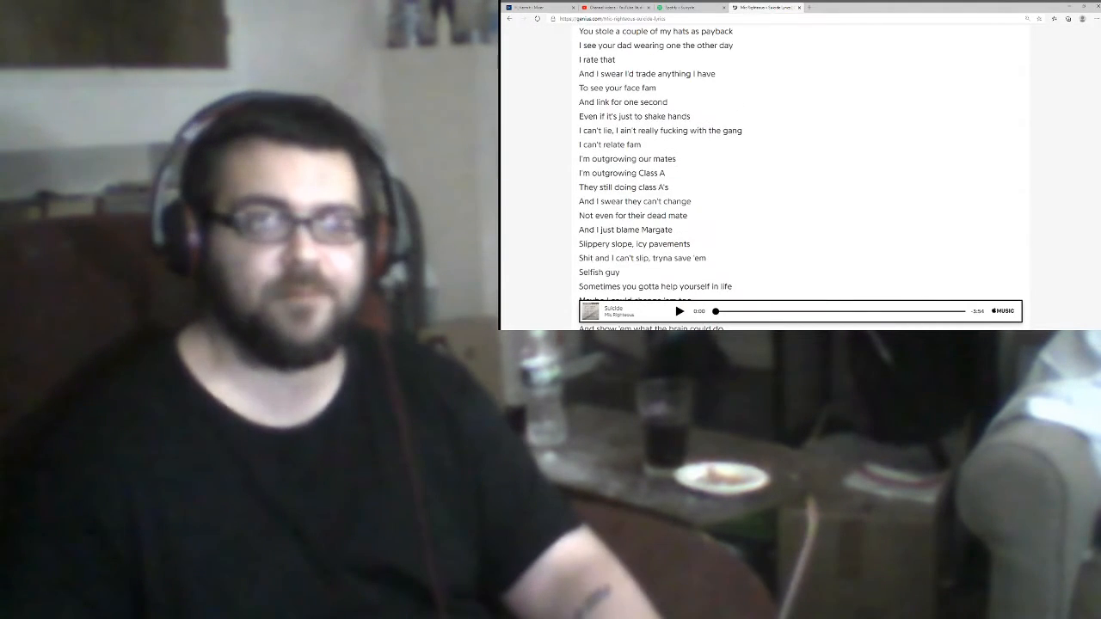
scroll("up", 3)
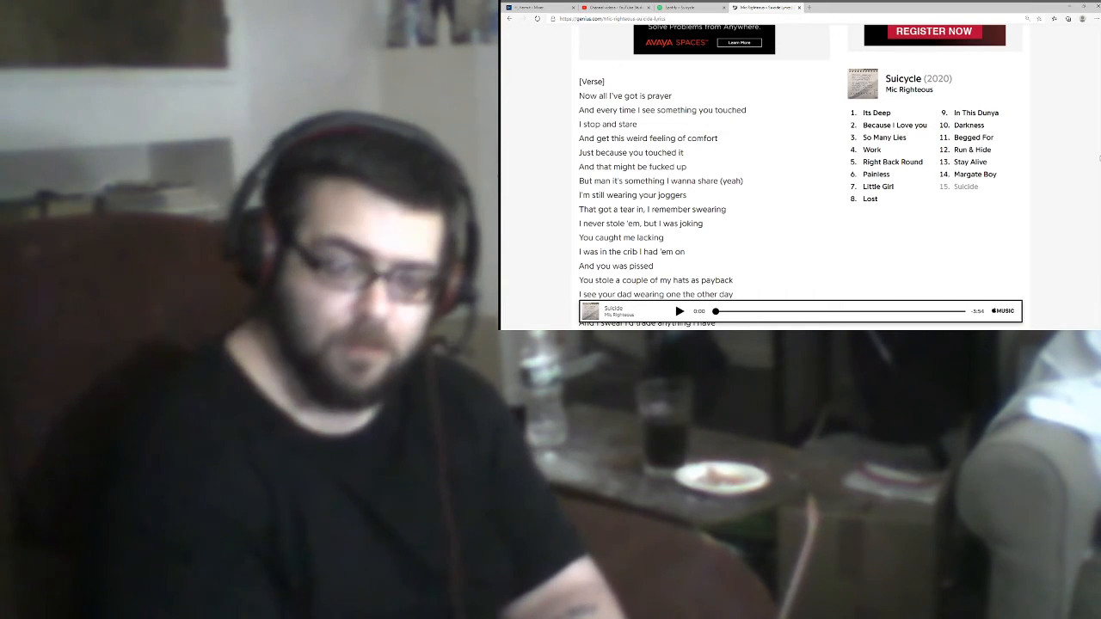
mouse_move(887, 193)
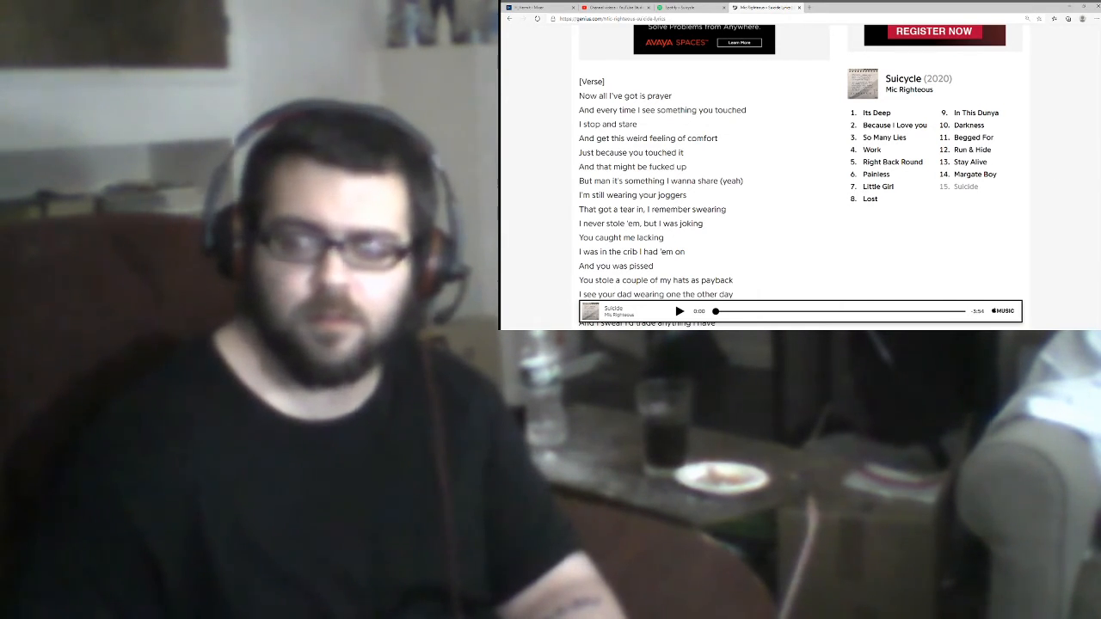
Step: Scroll down from the first chorus through the verse, nudging back up once to keep the current line in view
scroll("down", 3)
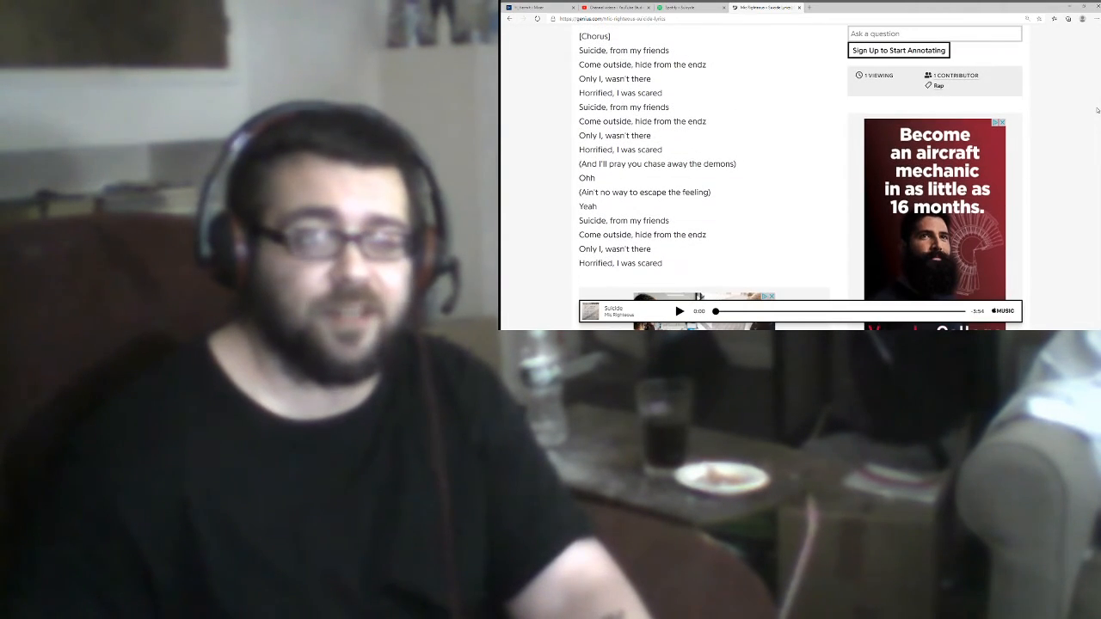
scroll("down", 3)
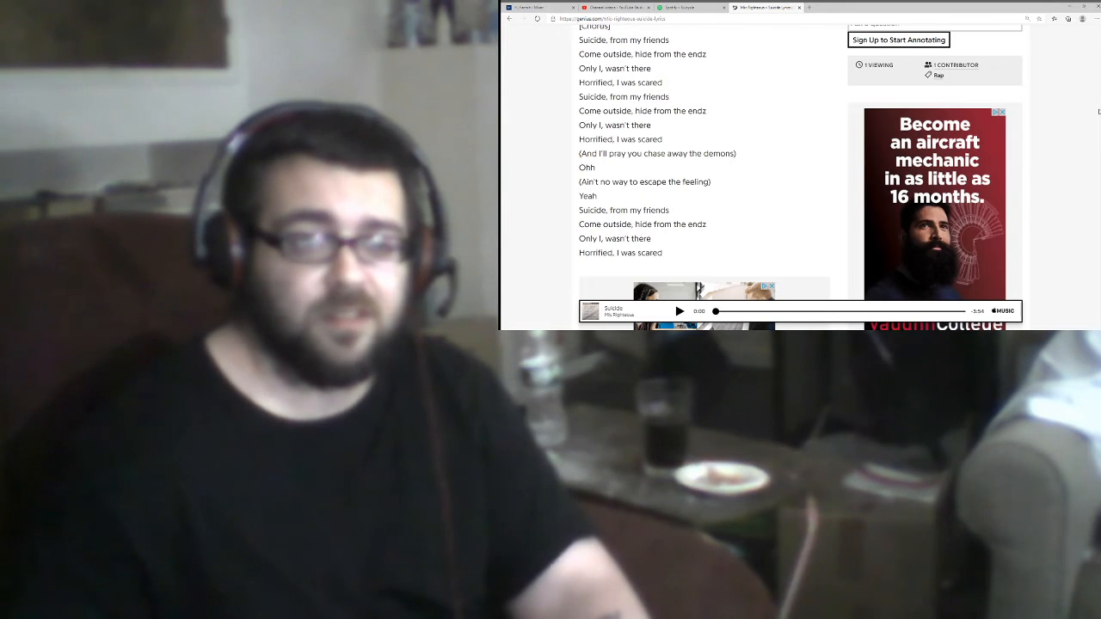
scroll("up", 3)
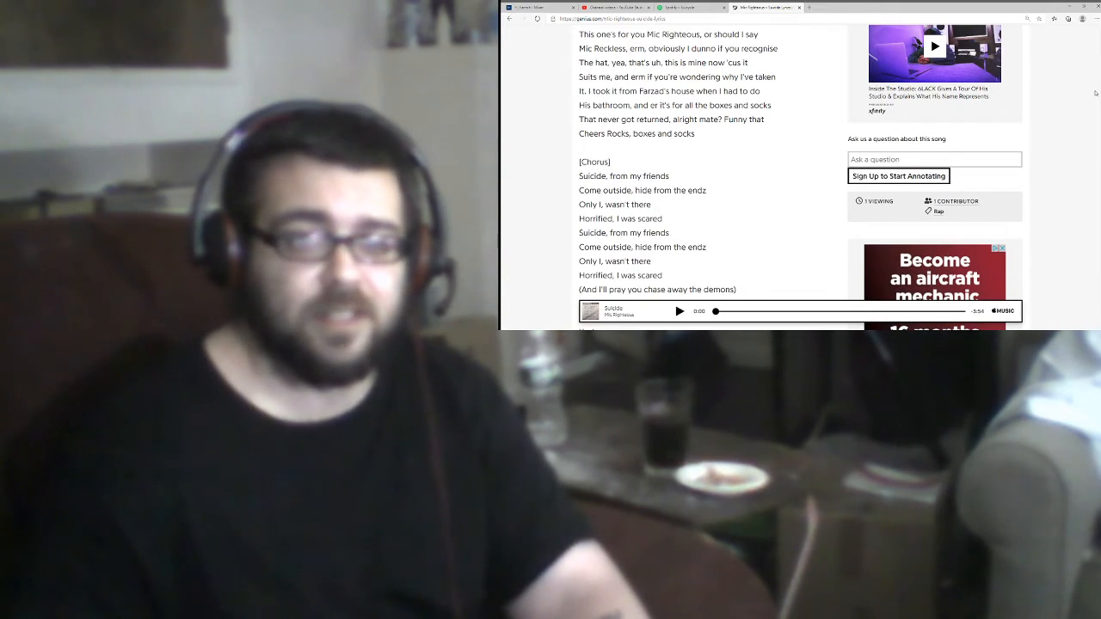
scroll("down", 3)
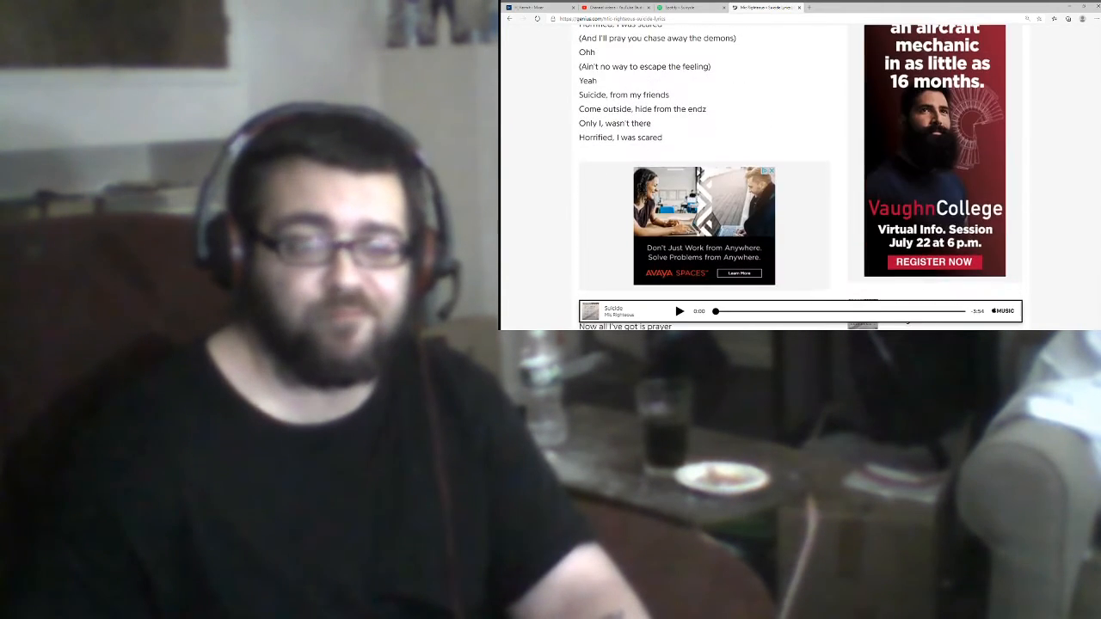
scroll("down", 3)
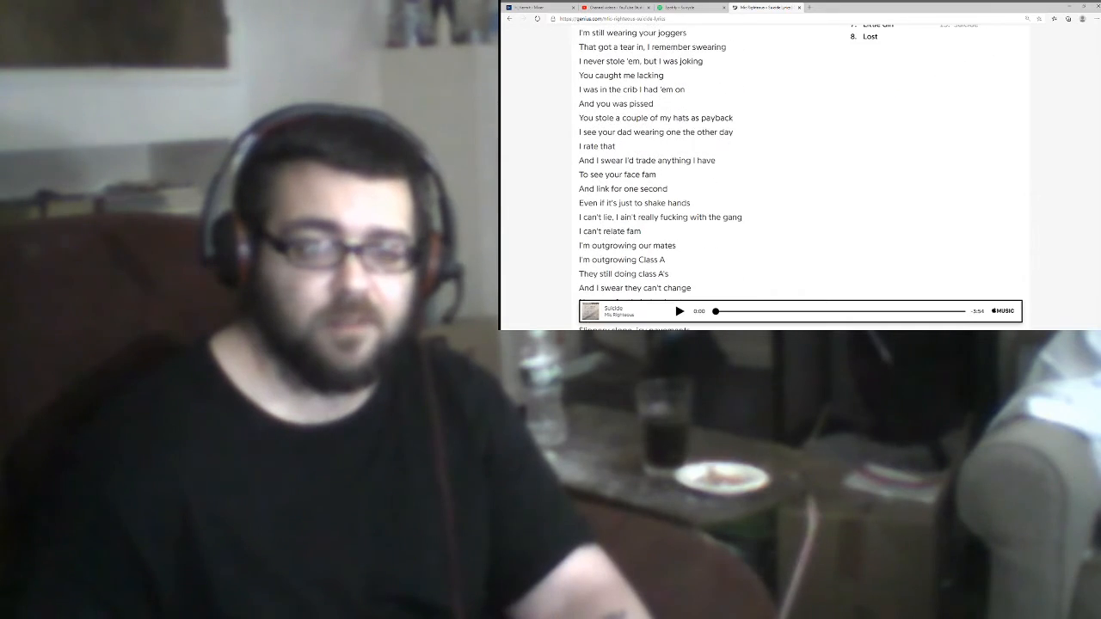
scroll("down", 3)
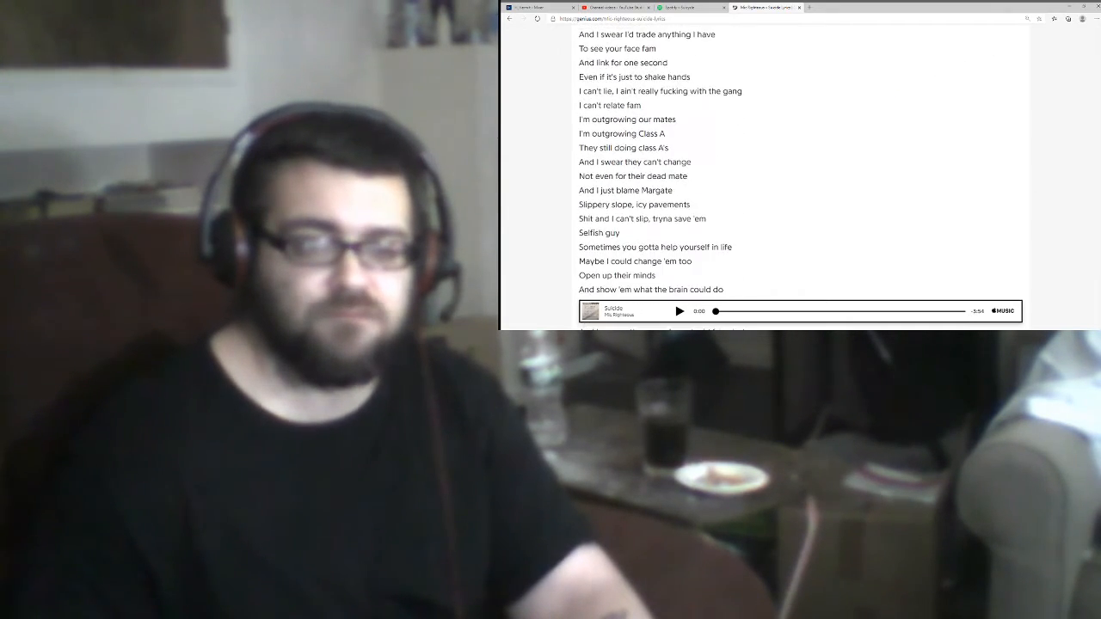
scroll("down", 3)
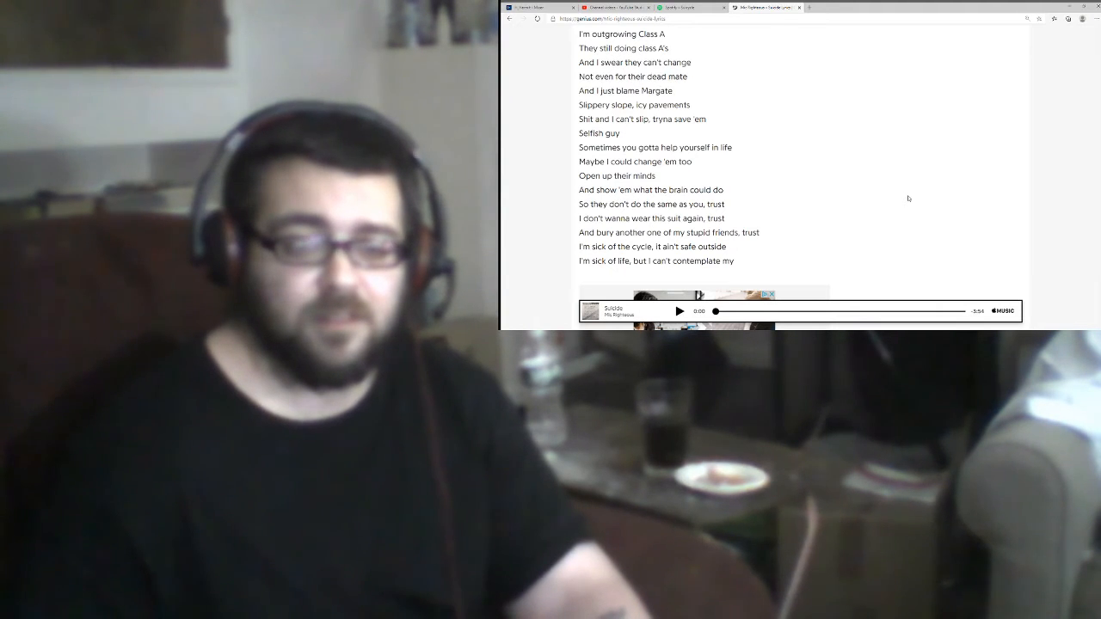
mouse_move(807, 200)
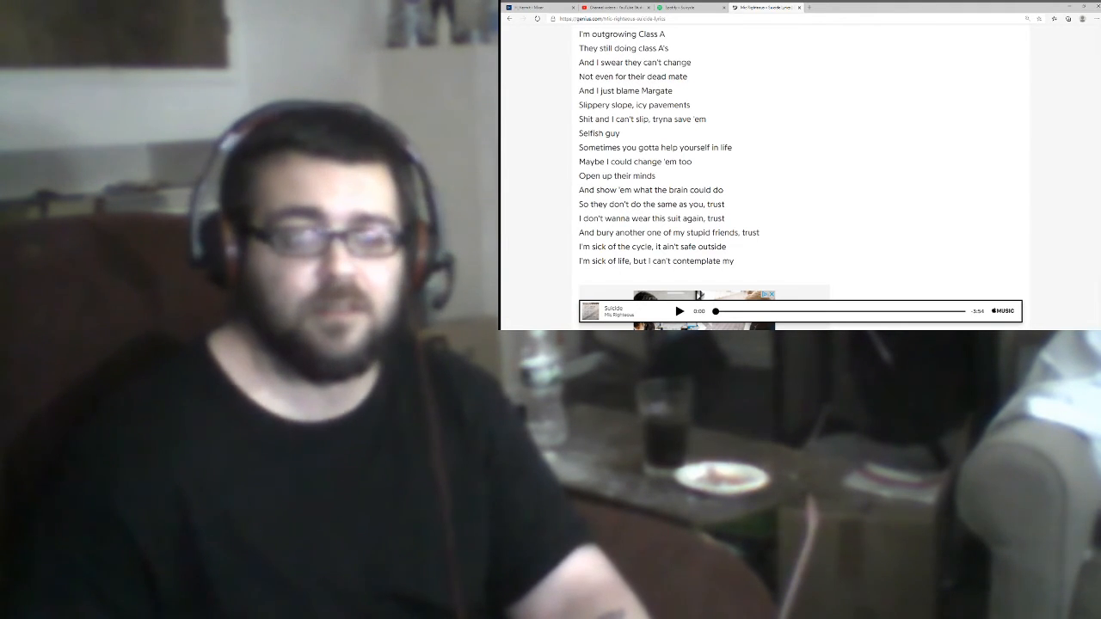
Step: Continue past the verse's end until the final chorus is on screen
scroll("down", 3)
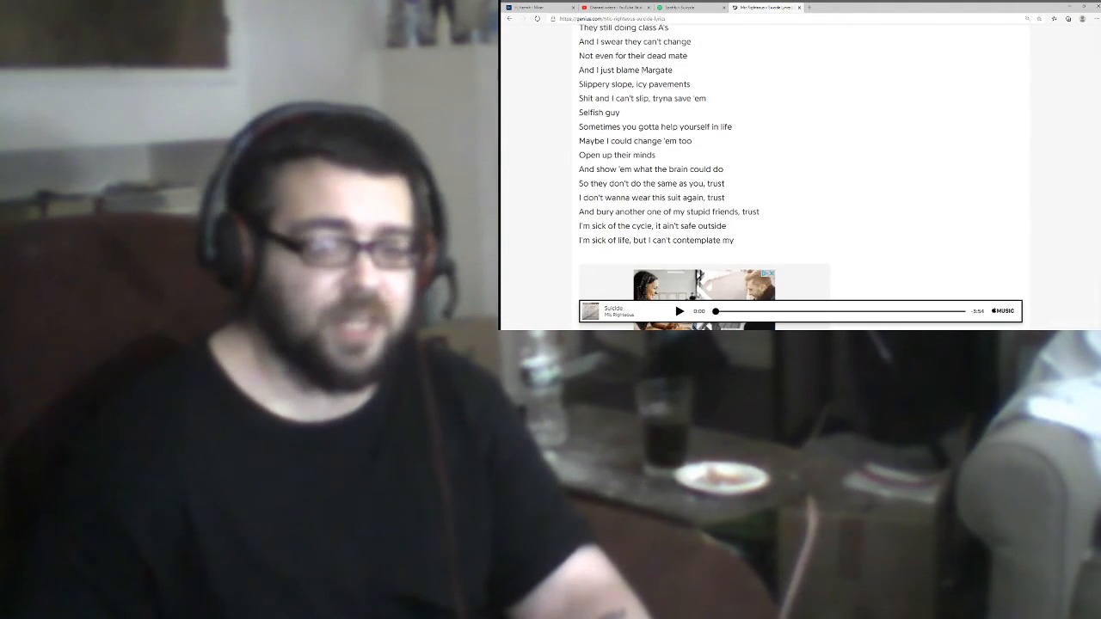
scroll("down", 3)
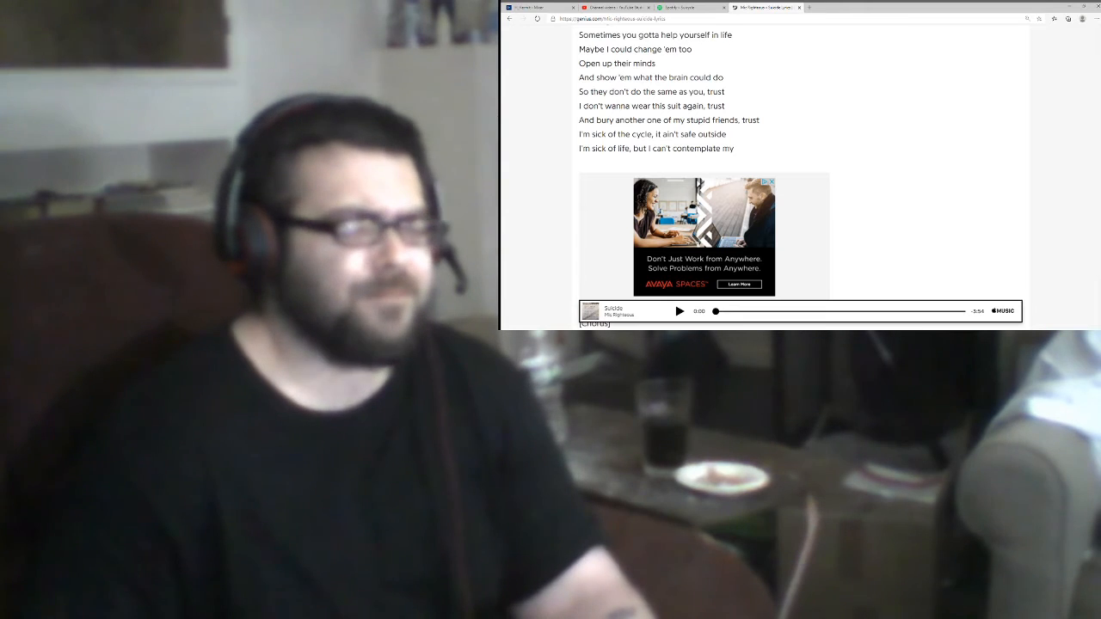
scroll("down", 3)
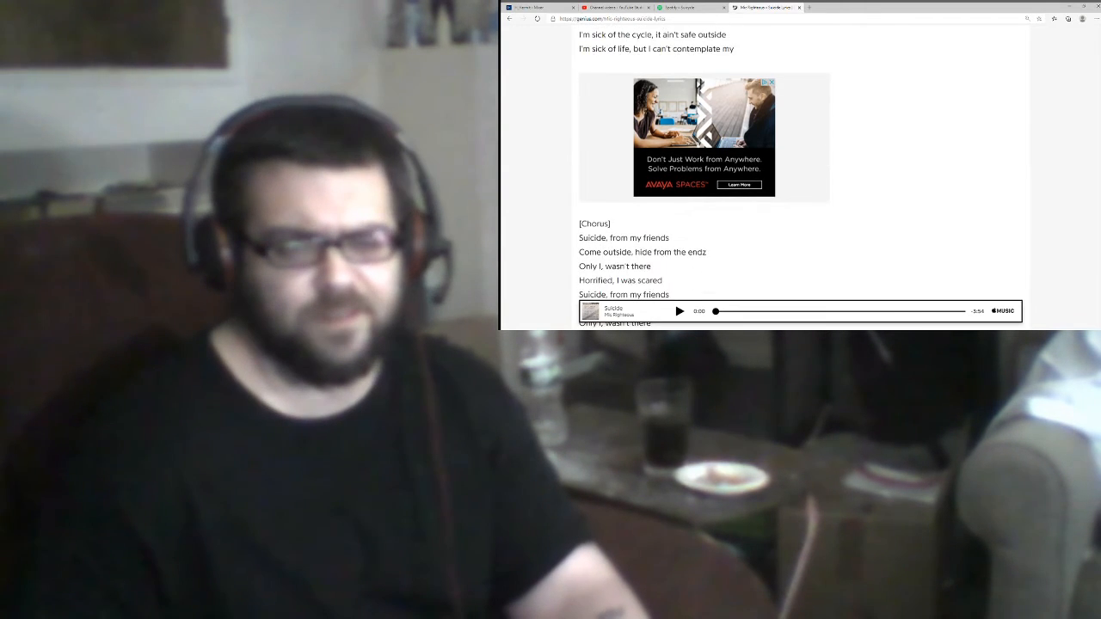
scroll("down", 3)
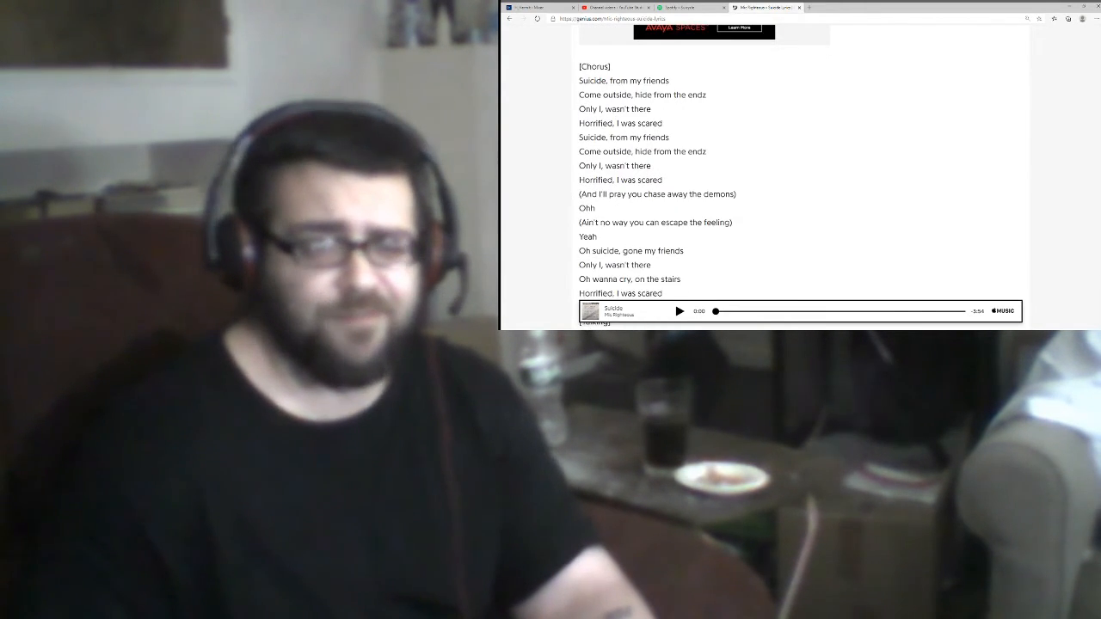
scroll("up", 3)
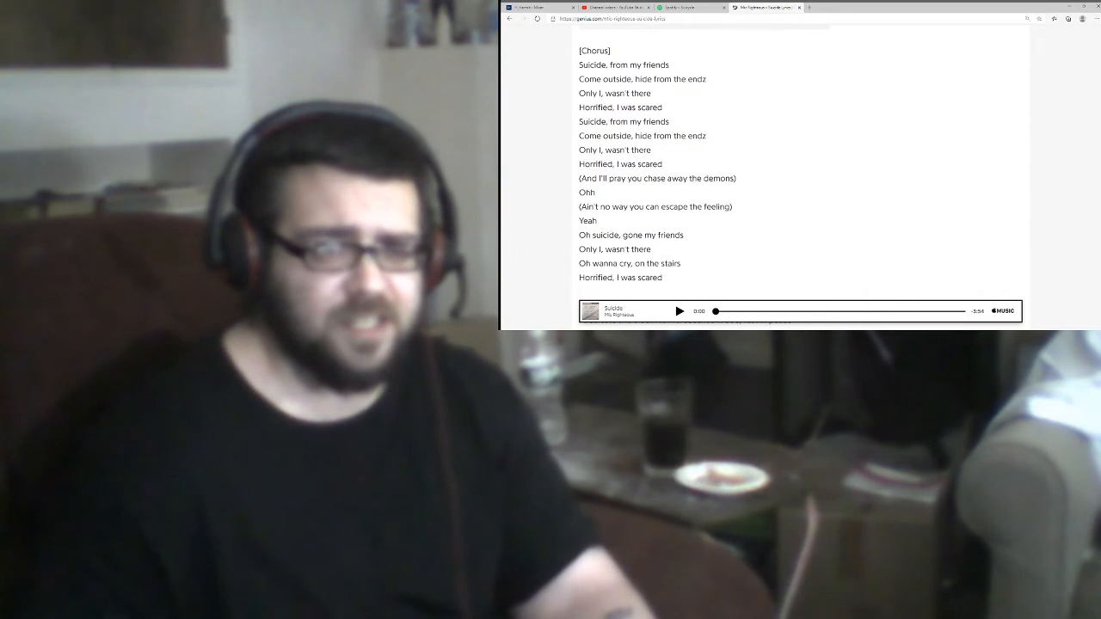
Step: Scroll slightly so the [Talking] heading shows just below the last chorus
scroll("down", 3)
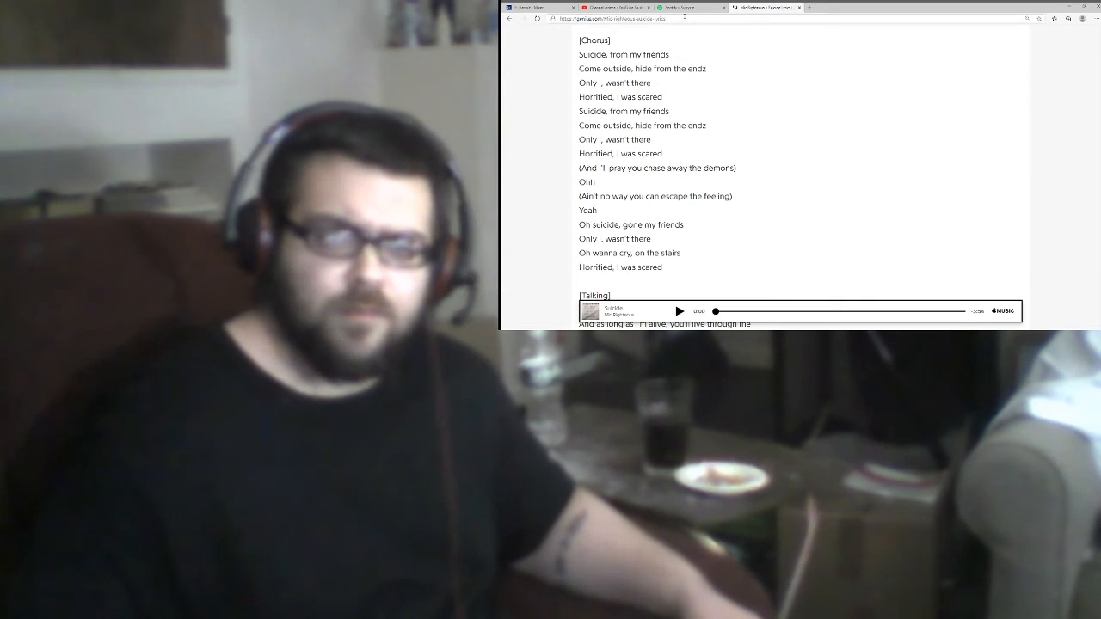
left_click(688, 7)
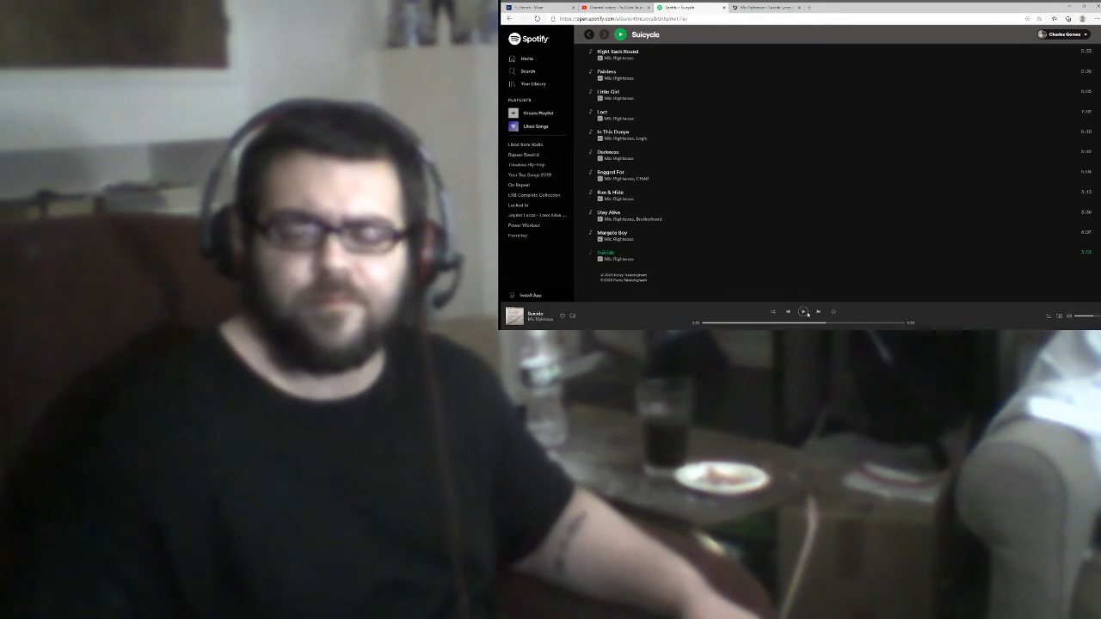
left_click(763, 7)
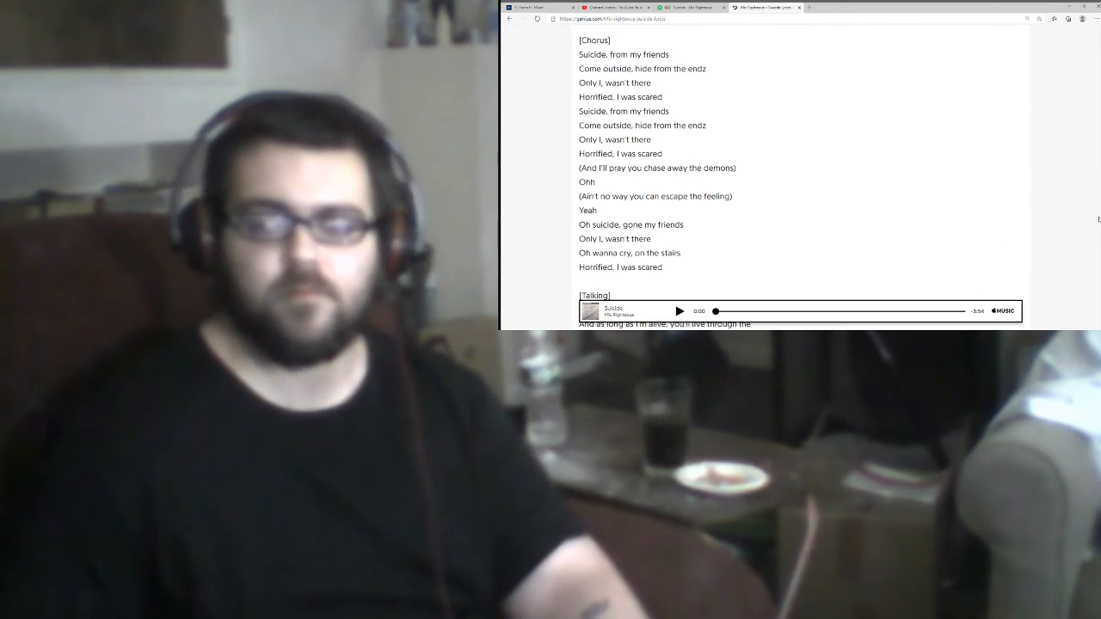
Step: Scroll to the very end of the lyrics, showing the spoken dedication and final outro lines
scroll("down", 3)
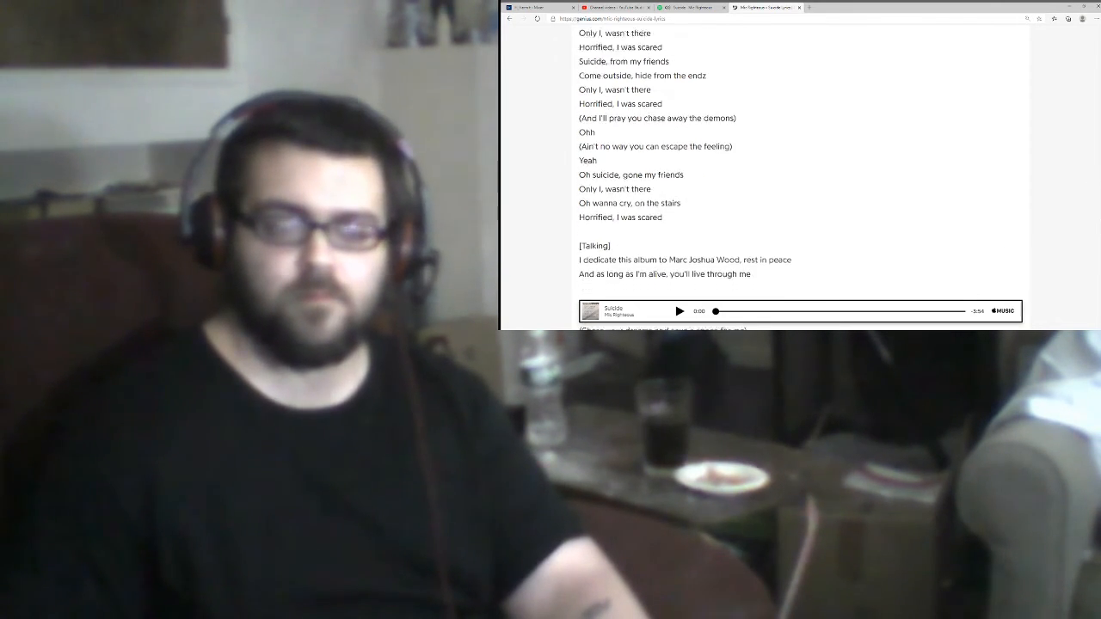
scroll("down", 3)
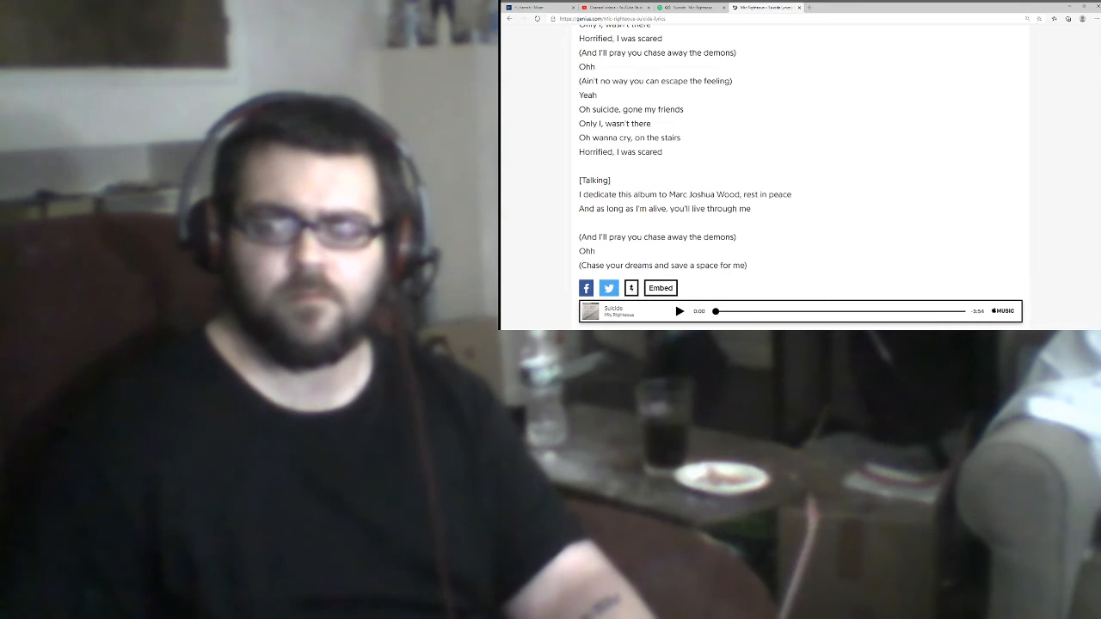
scroll("down", 3)
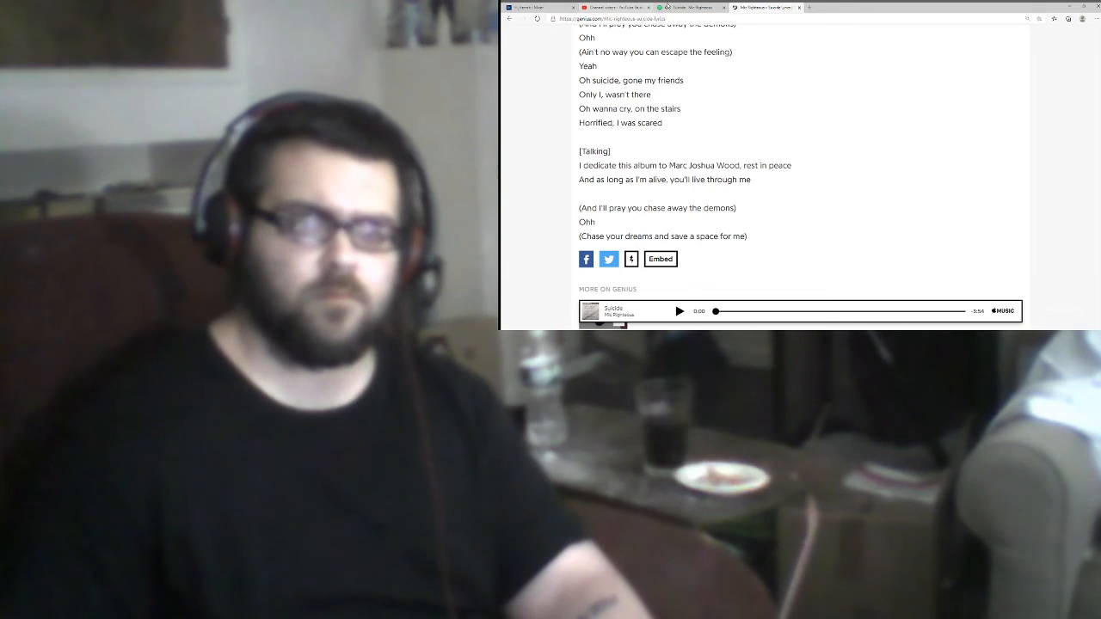
Step: Glance at the Spotify tab, return to Genius and scroll past the lyrics to the More on Genius videos
left_click(688, 7)
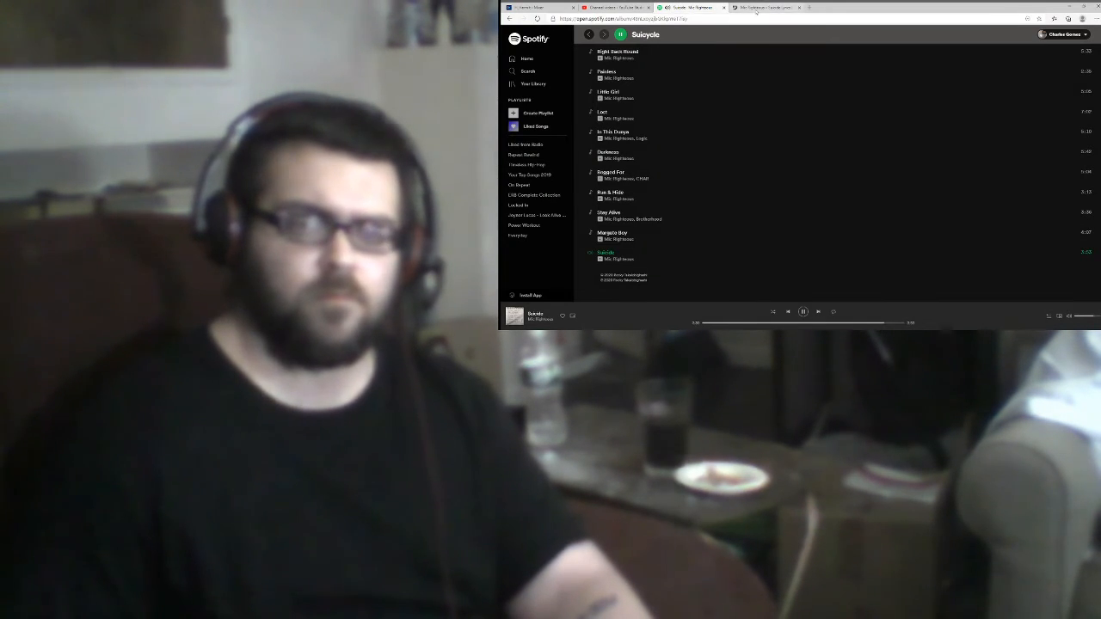
left_click(764, 7)
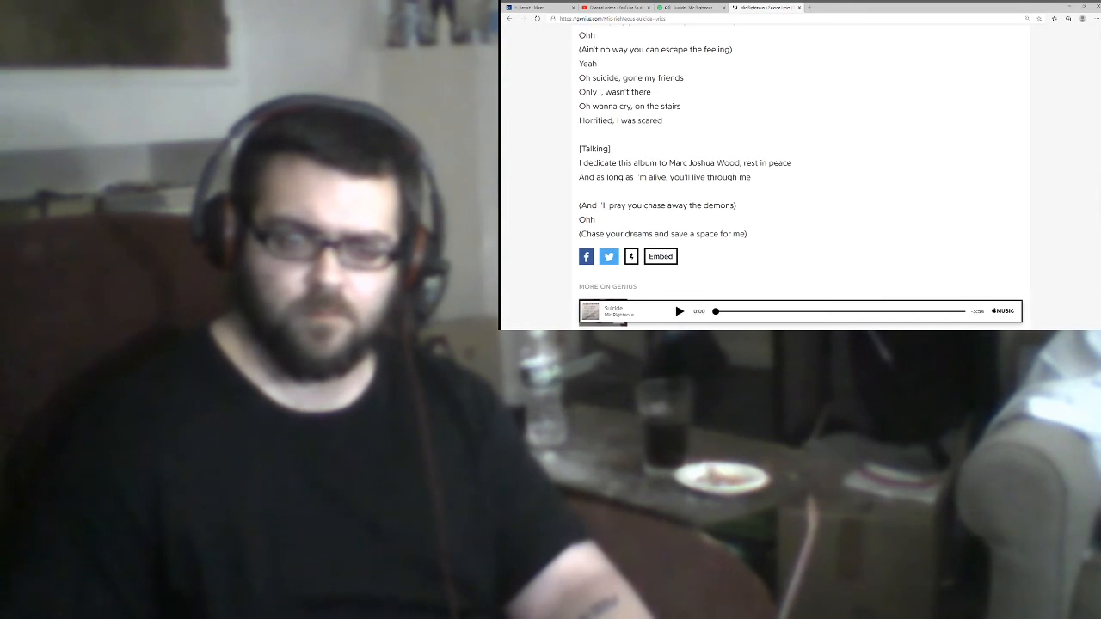
scroll("down", 3)
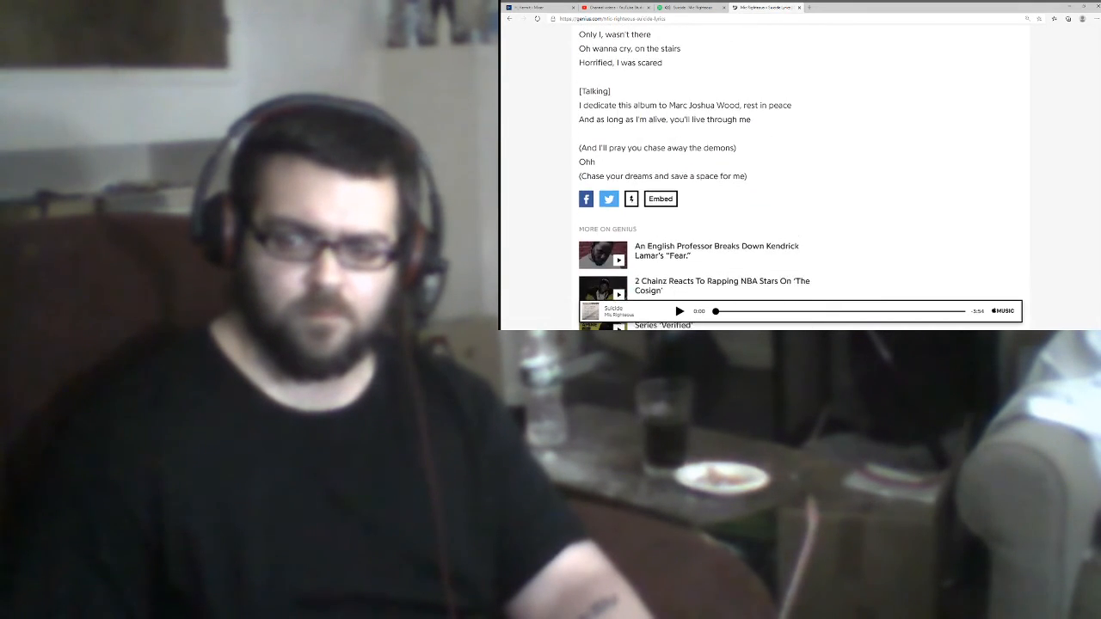
scroll("down", 3)
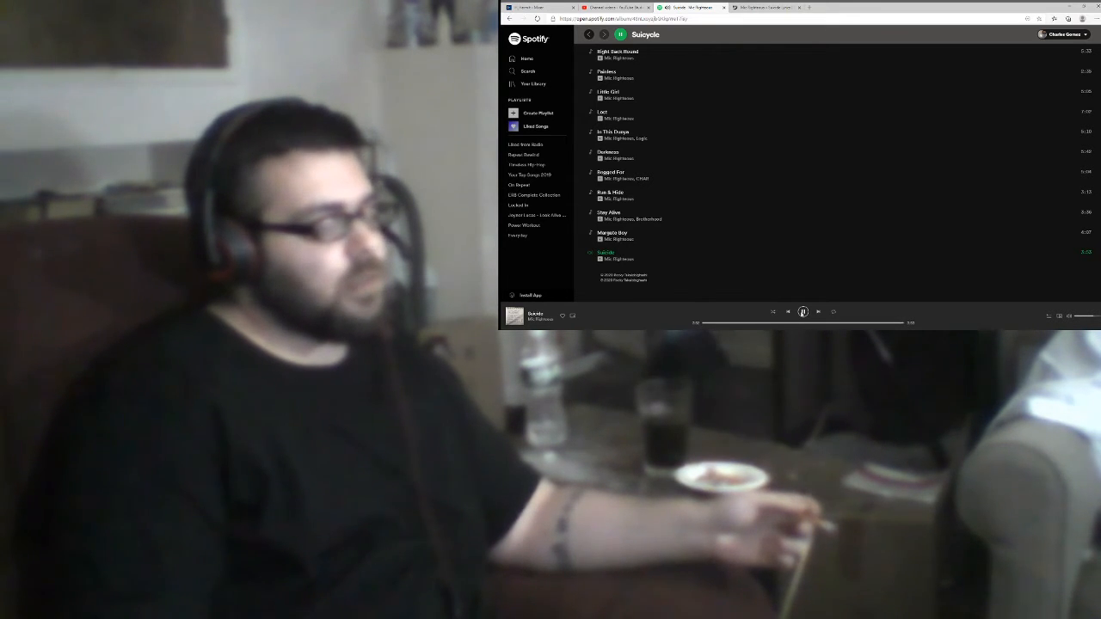
Step: Switch back to the Spotify album page where Suicide, the last track, has finished playing
left_click(801, 311)
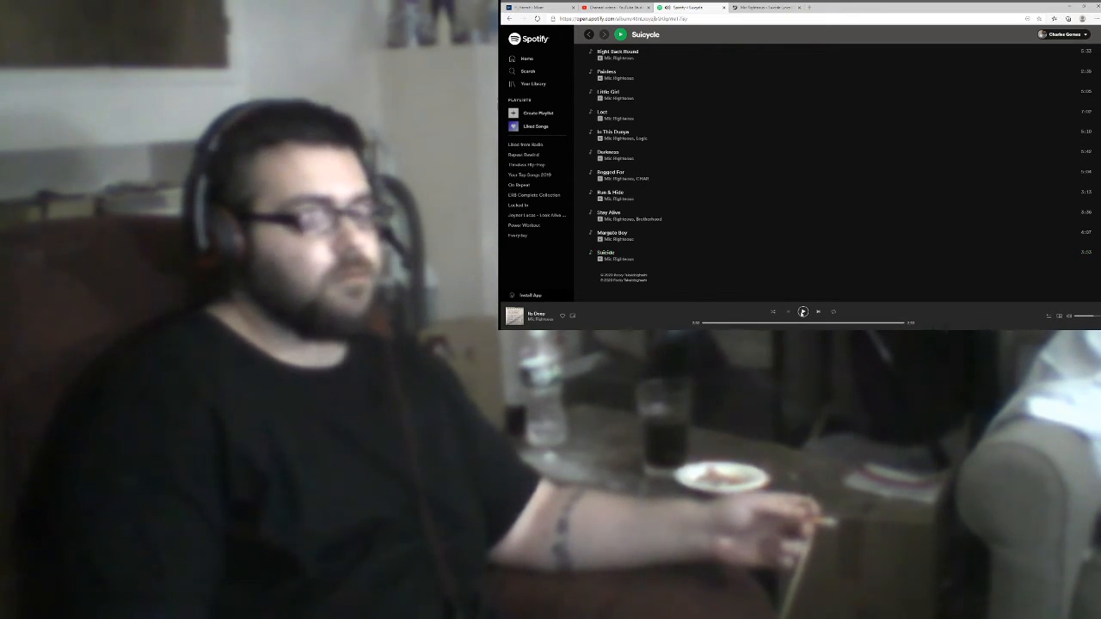
left_click(562, 316)
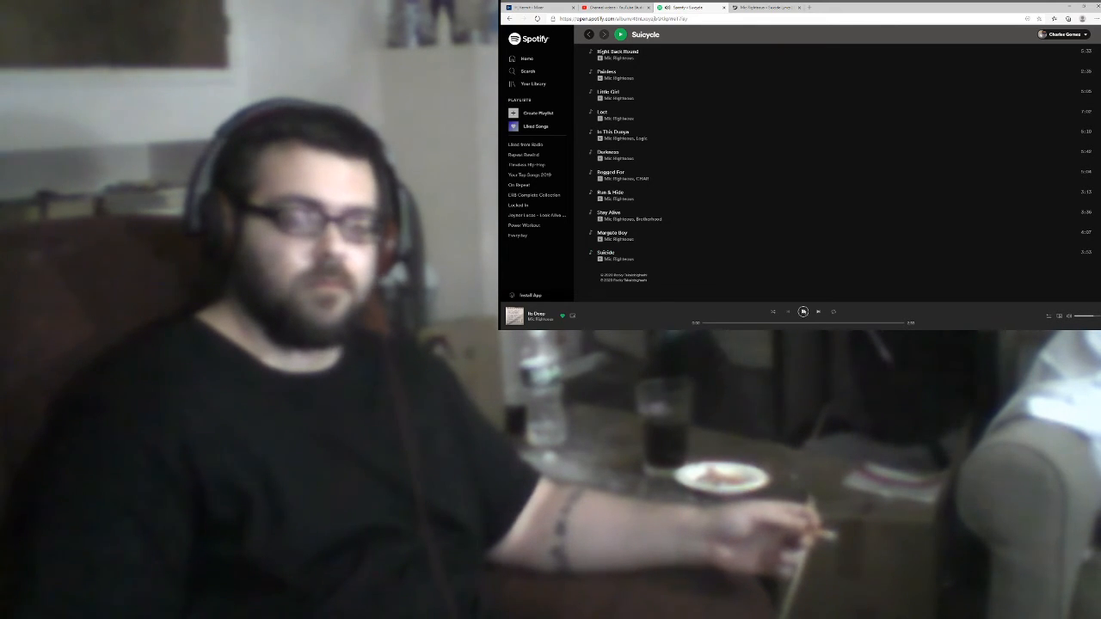